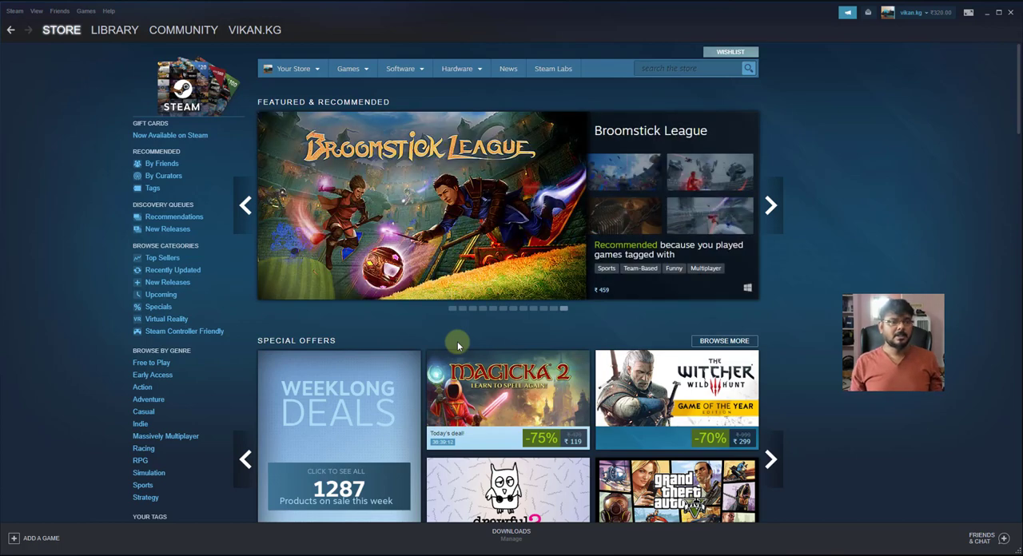
mouse_move(73, 387)
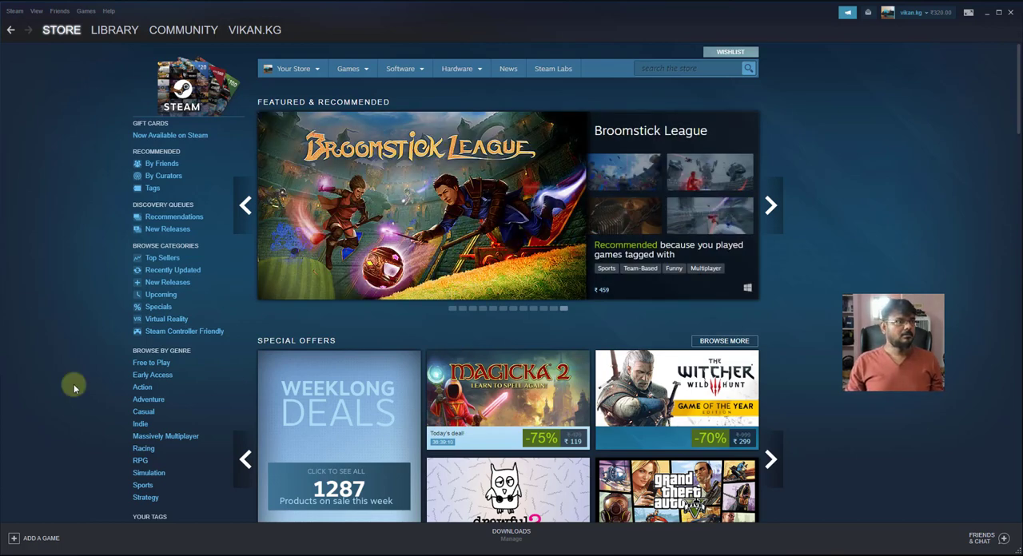
Step: Reach the Steam Library Folders list from the Downloads settings, showing the C: and D: folders
click(14, 11)
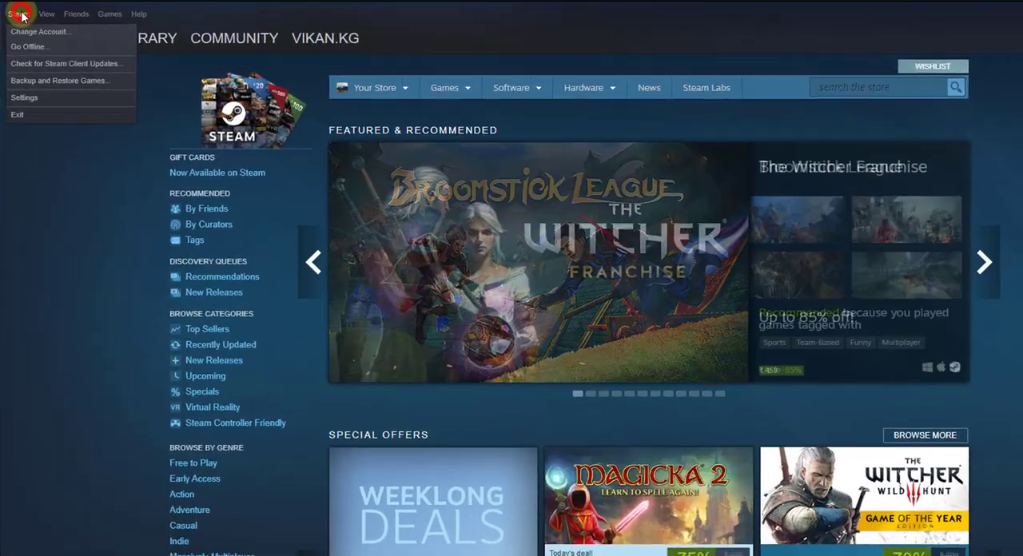
click(24, 96)
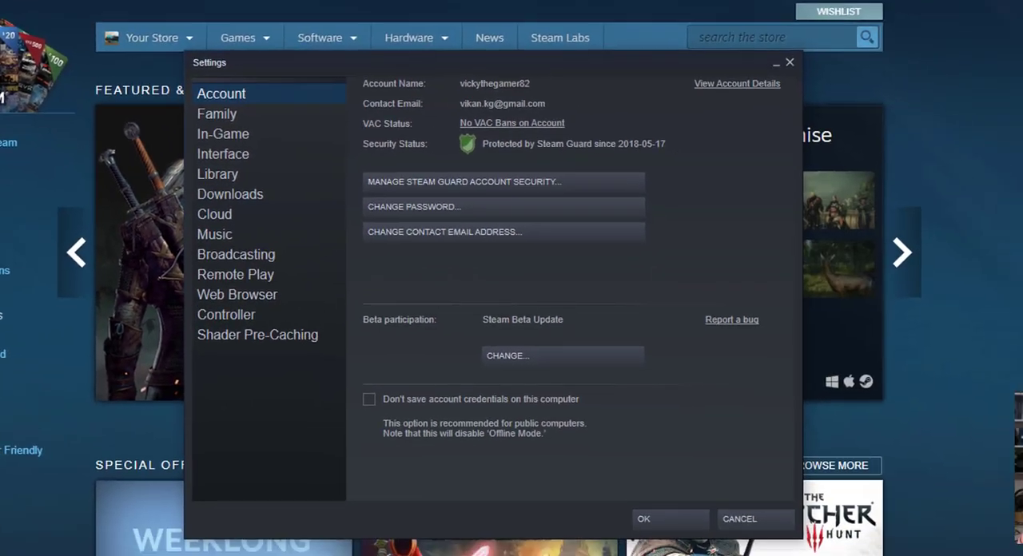
click(230, 193)
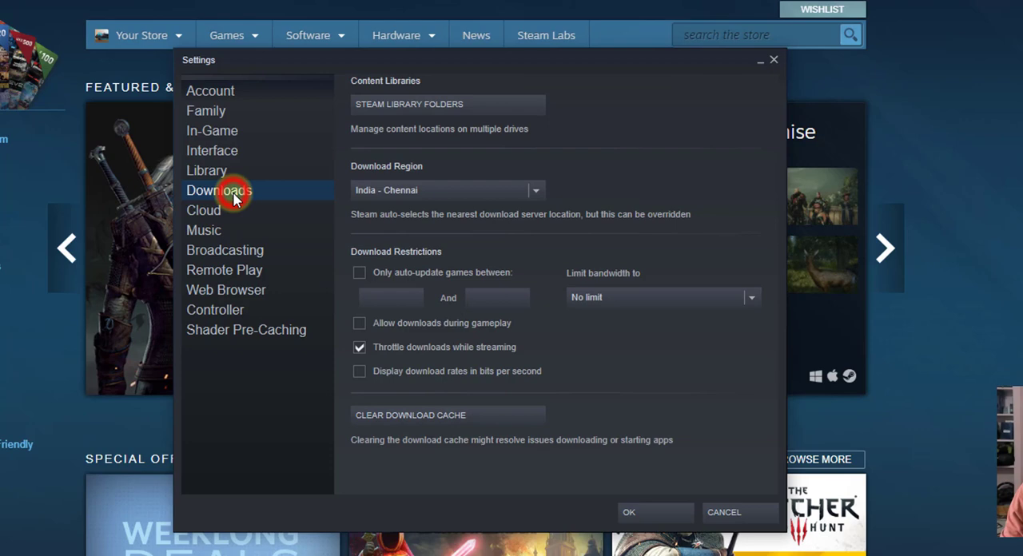
mouse_move(403, 110)
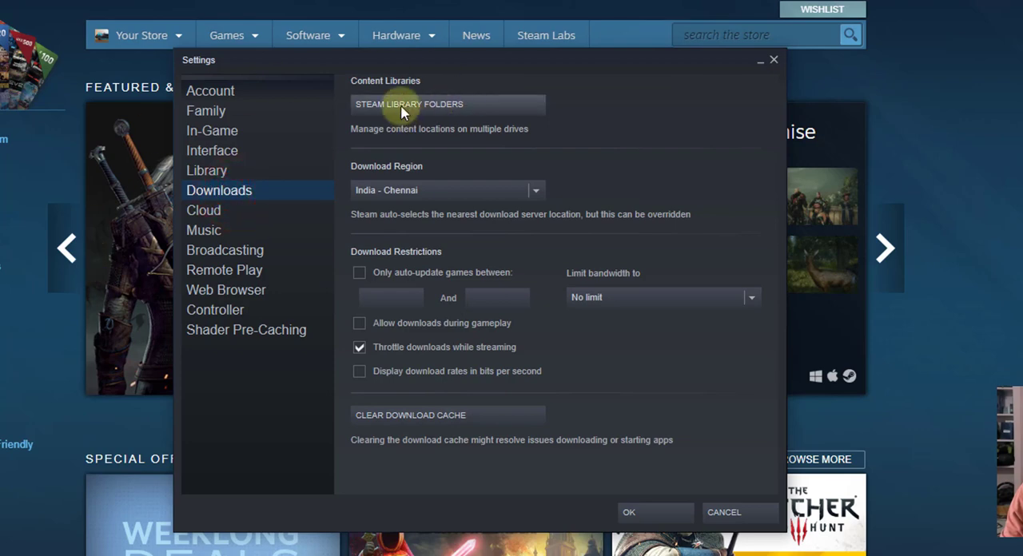
click(409, 104)
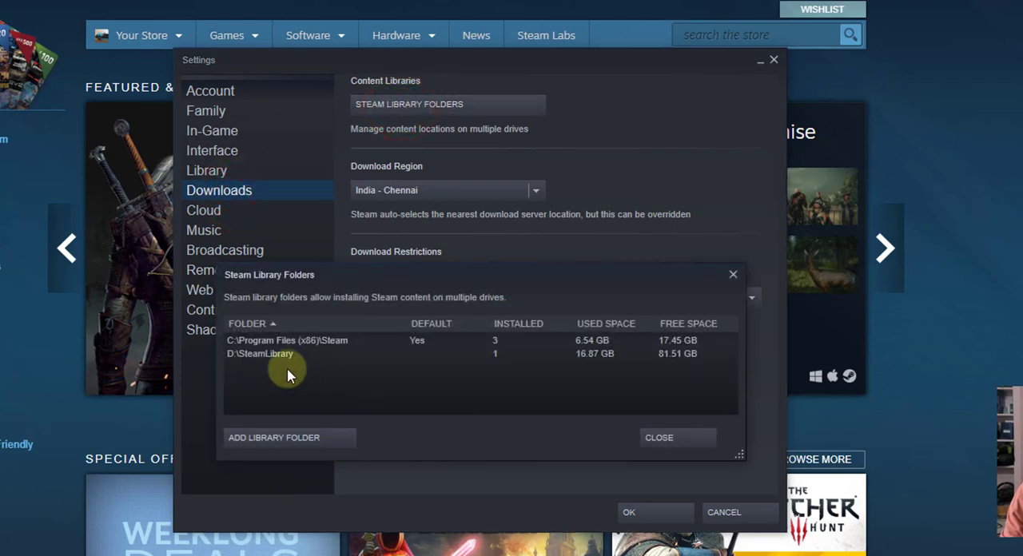
Step: Start adding a new library folder, then cancel the folder chooser
click(274, 438)
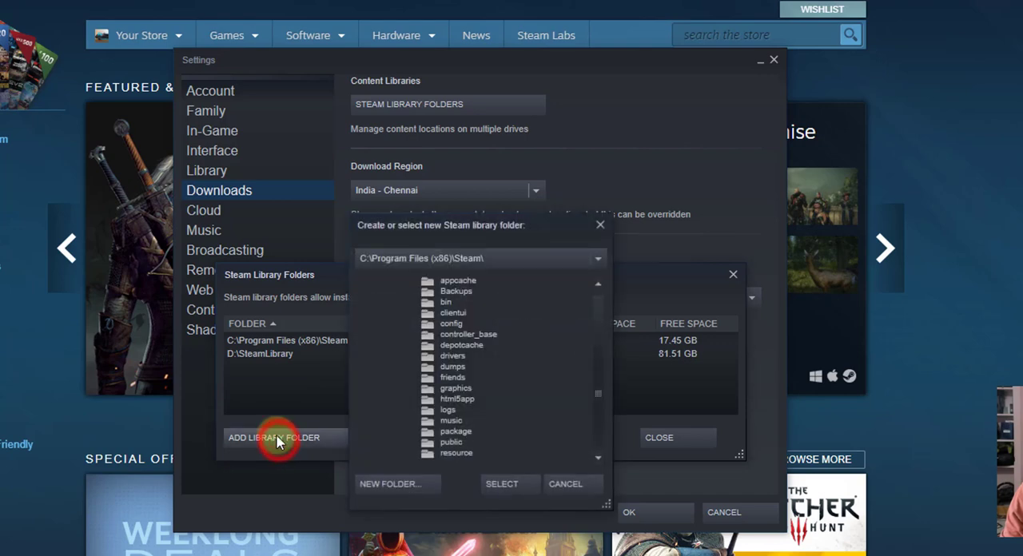
click(572, 483)
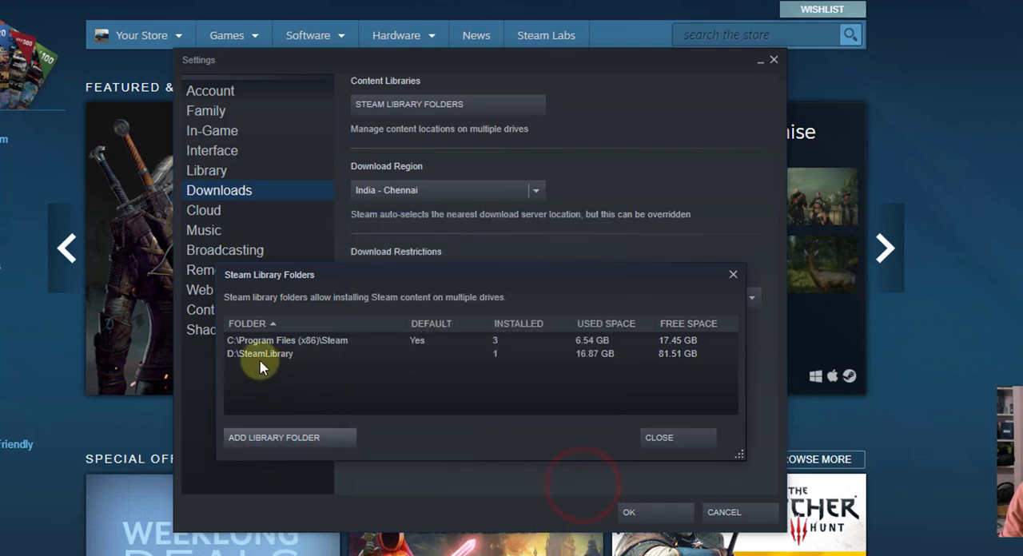
Step: Start adding a new library folder and browse the D:\ drive's folder list
click(273, 438)
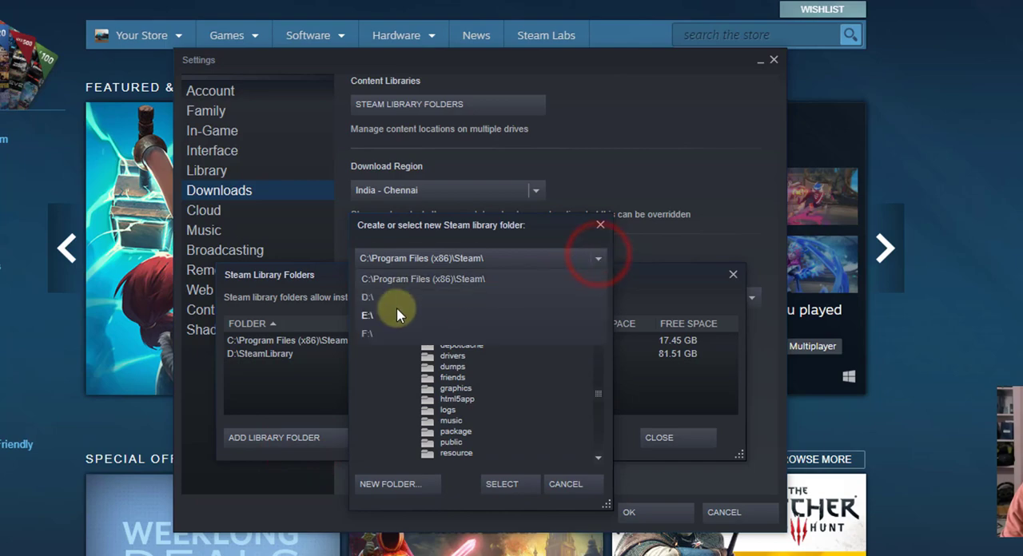
click(368, 297)
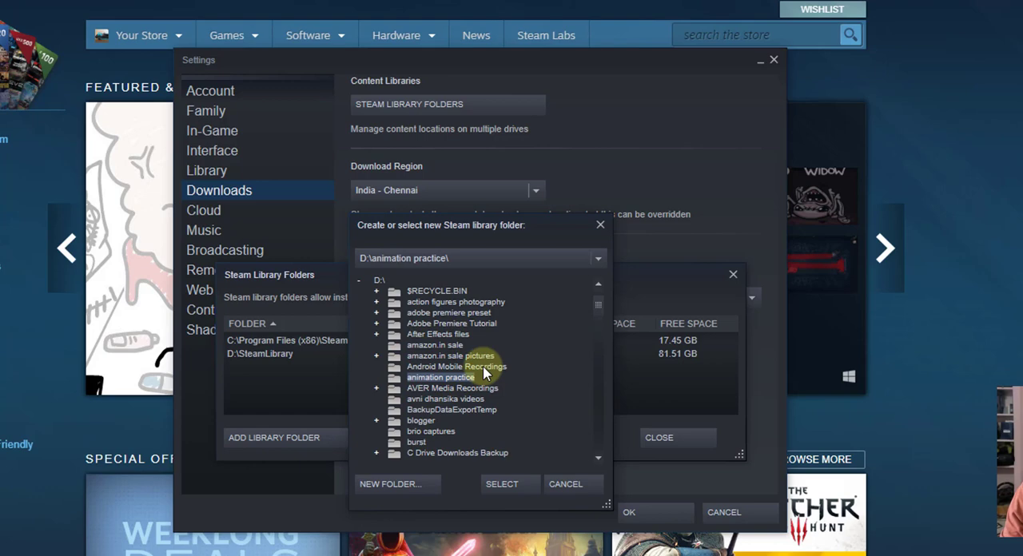
scroll(down, 3)
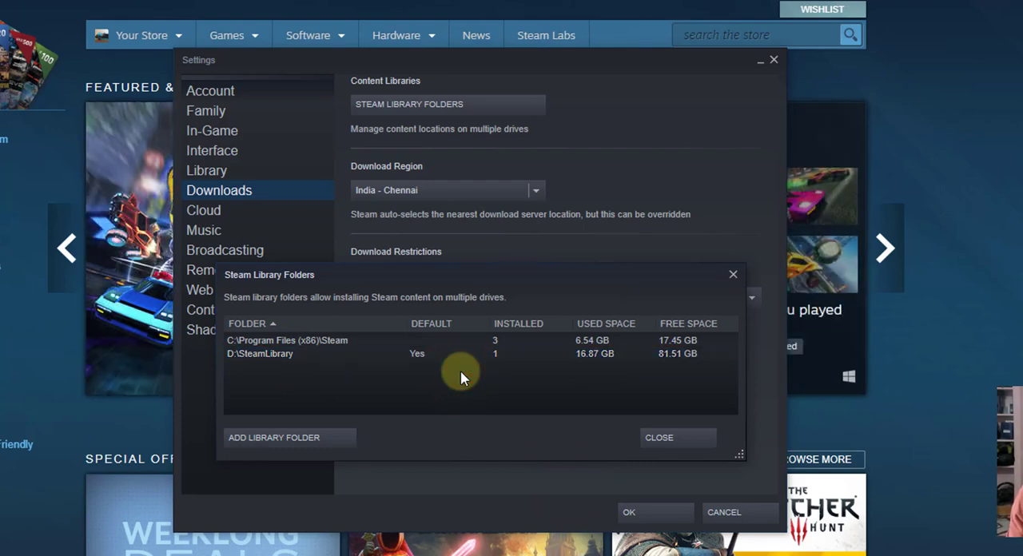
mouse_move(288, 359)
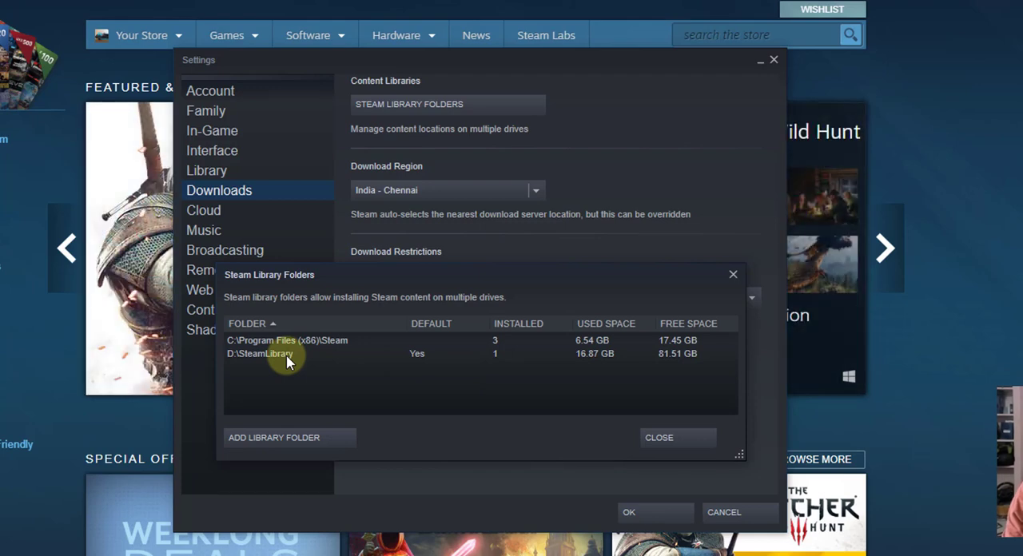
mouse_move(338, 347)
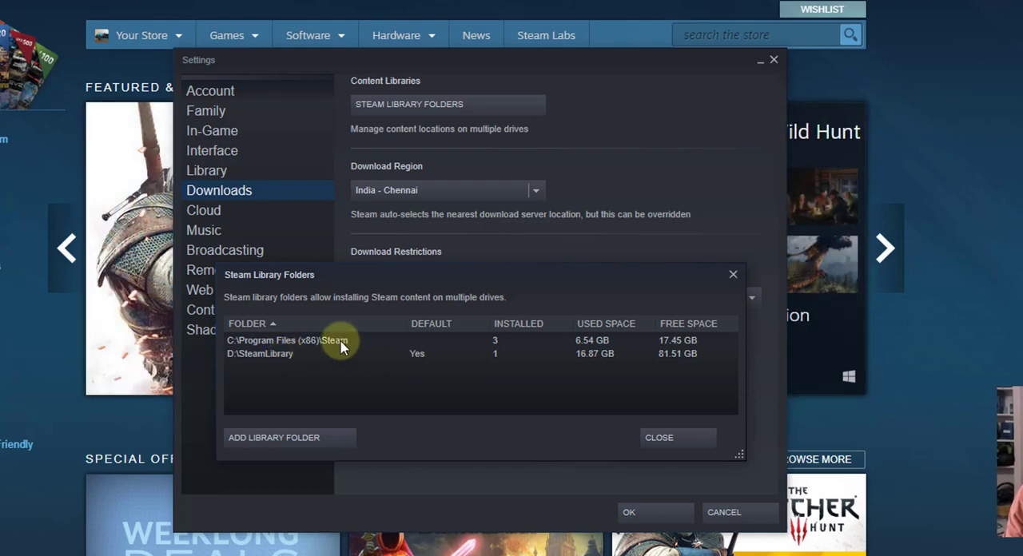
mouse_move(333, 365)
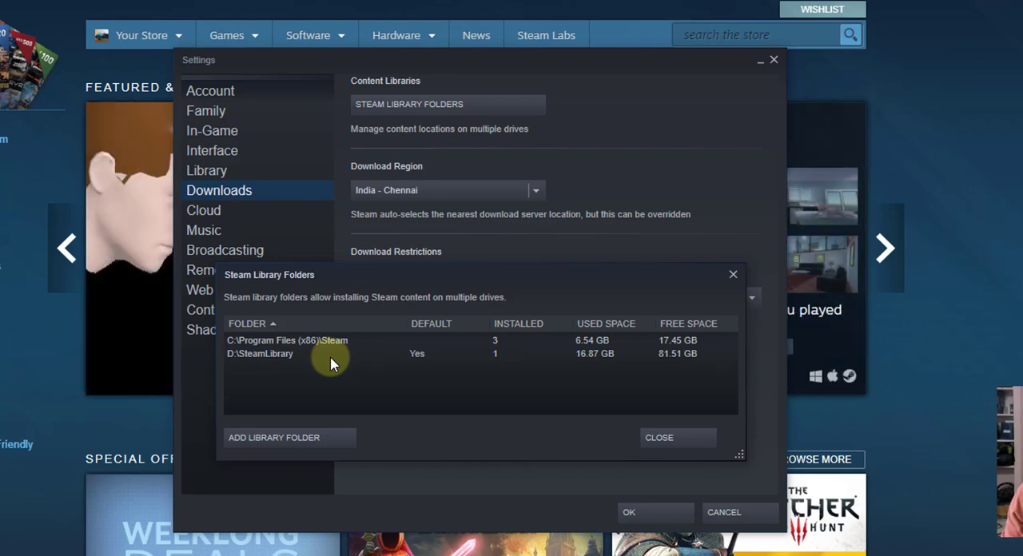
click(259, 353)
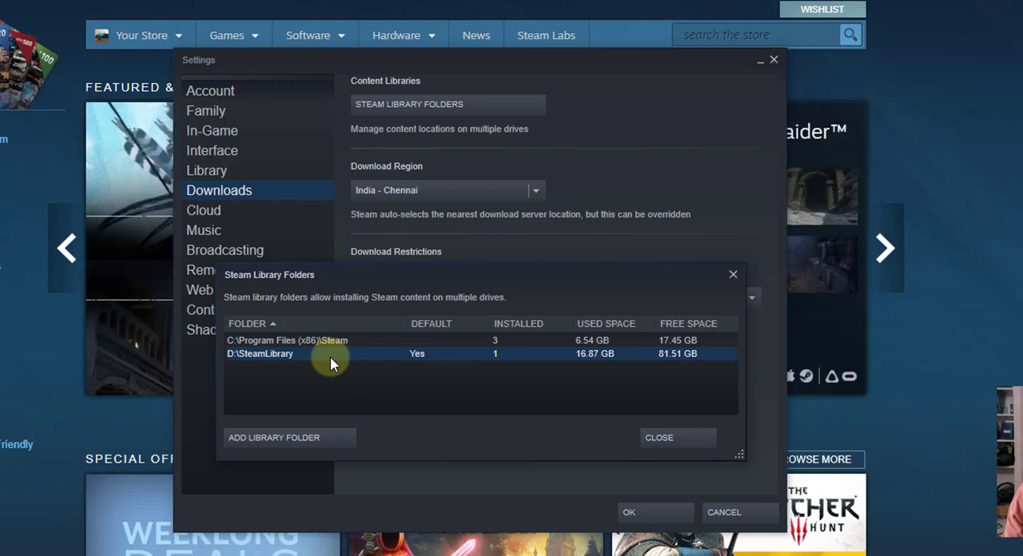
mouse_move(462, 377)
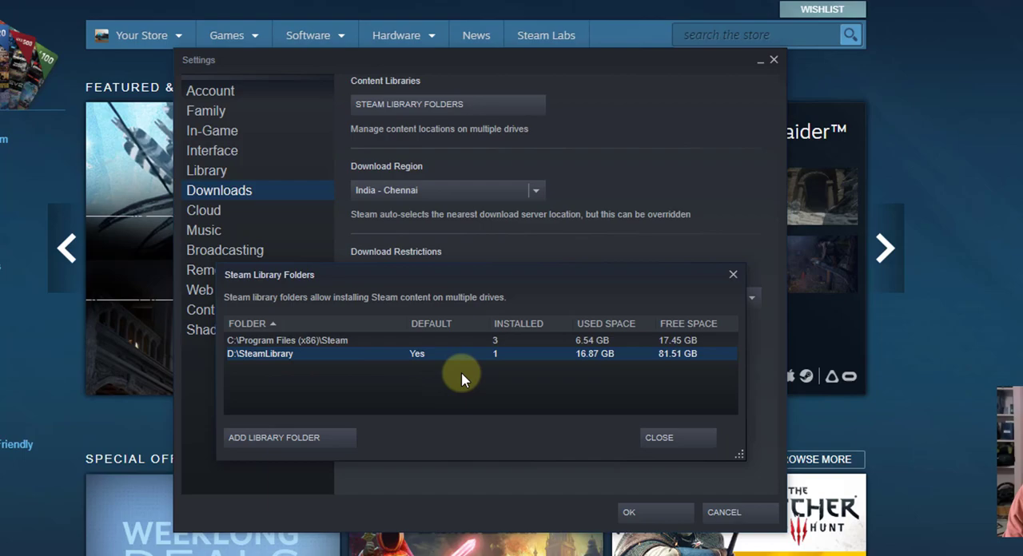